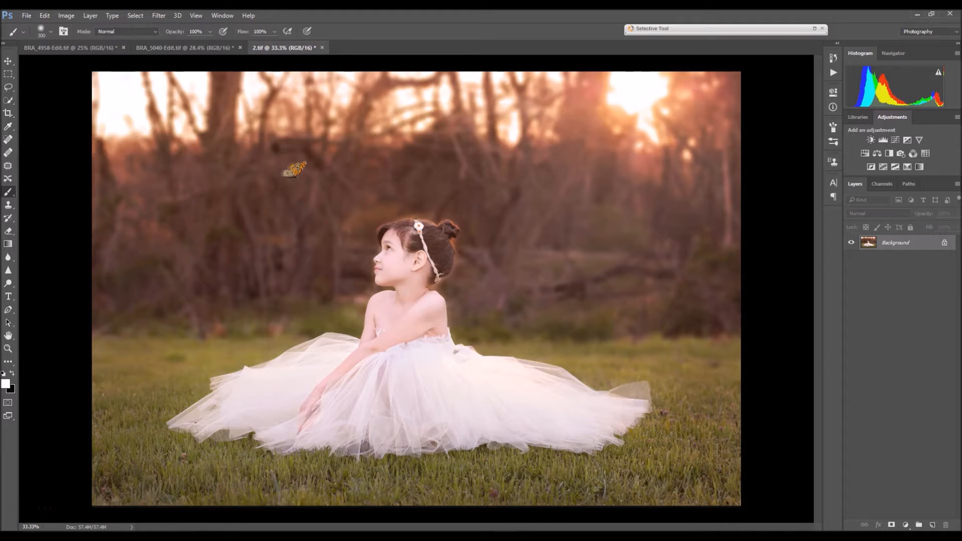
mouse_move(309, 439)
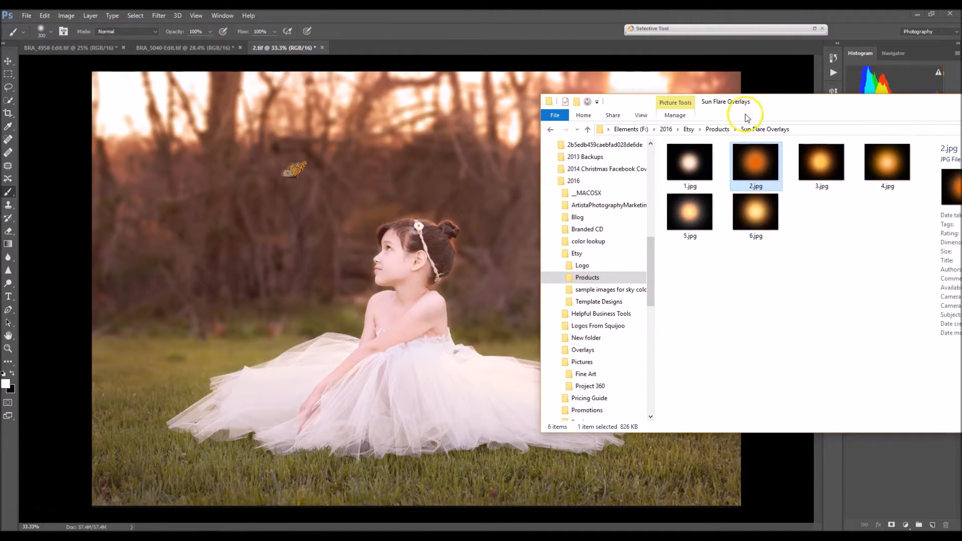
Step: Drop the orange sun flare 2.jpg from the Sun Flare Overlays folder onto the portrait
left_click_drag(724, 101, 742, 96)
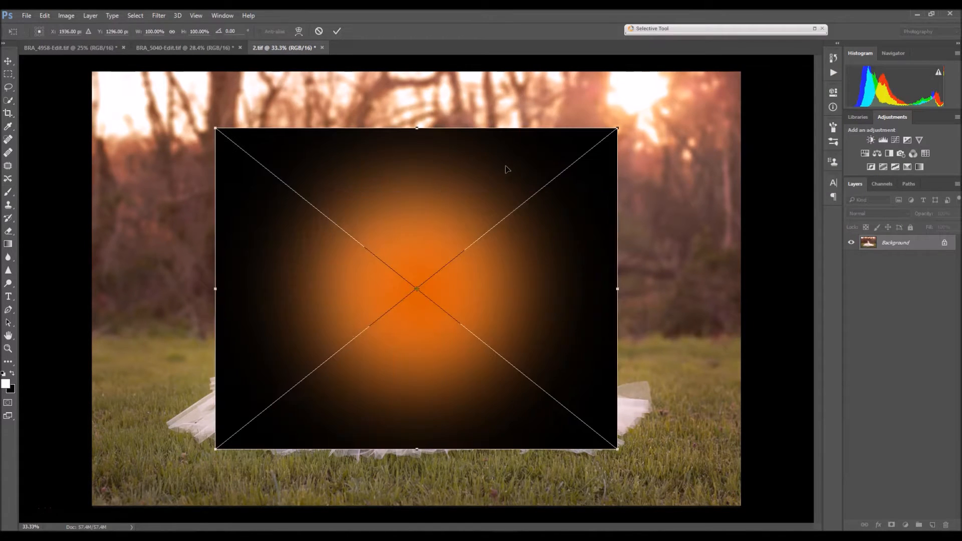
Step: Move the placed flare around the canvas, settling it toward the upper right of the portrait
left_click_drag(416, 289, 487, 315)
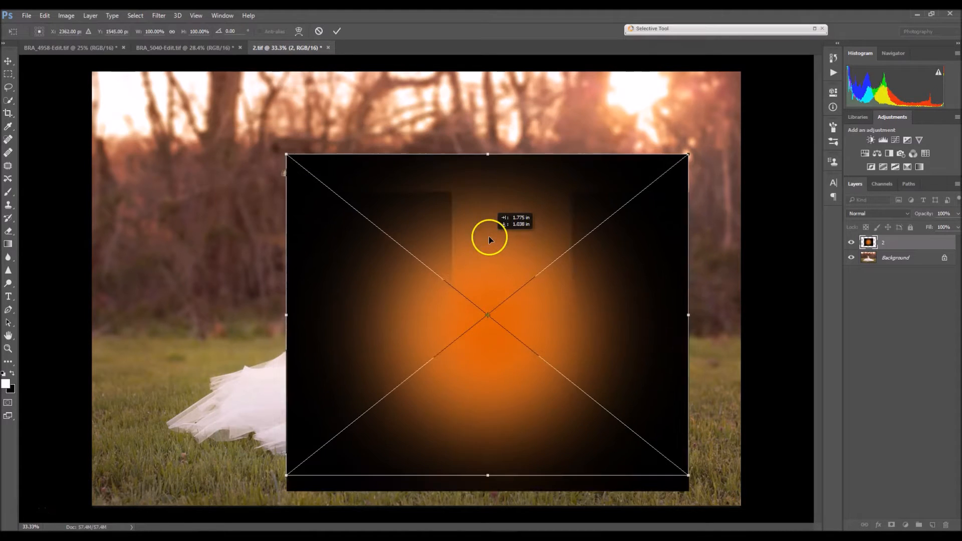
left_click_drag(489, 239, 445, 329)
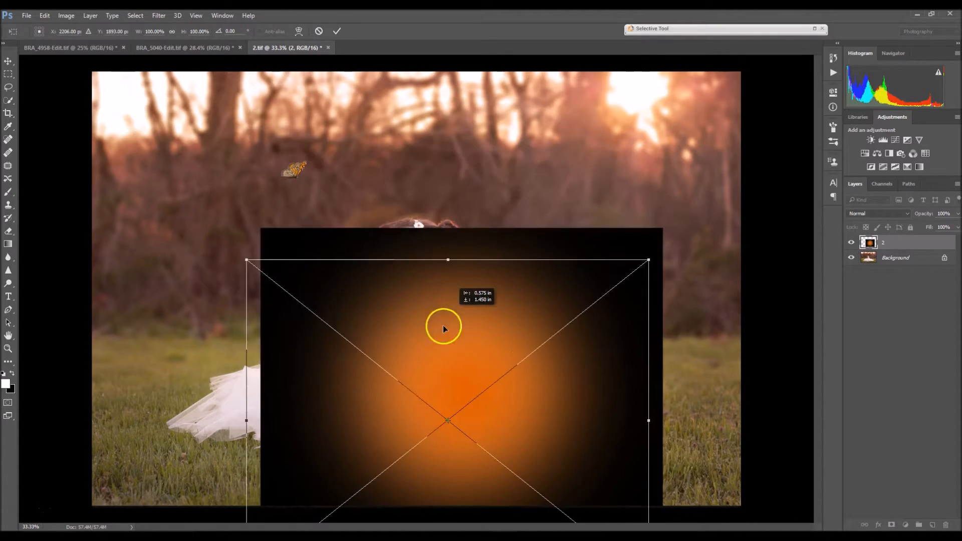
left_click_drag(447, 325, 361, 329)
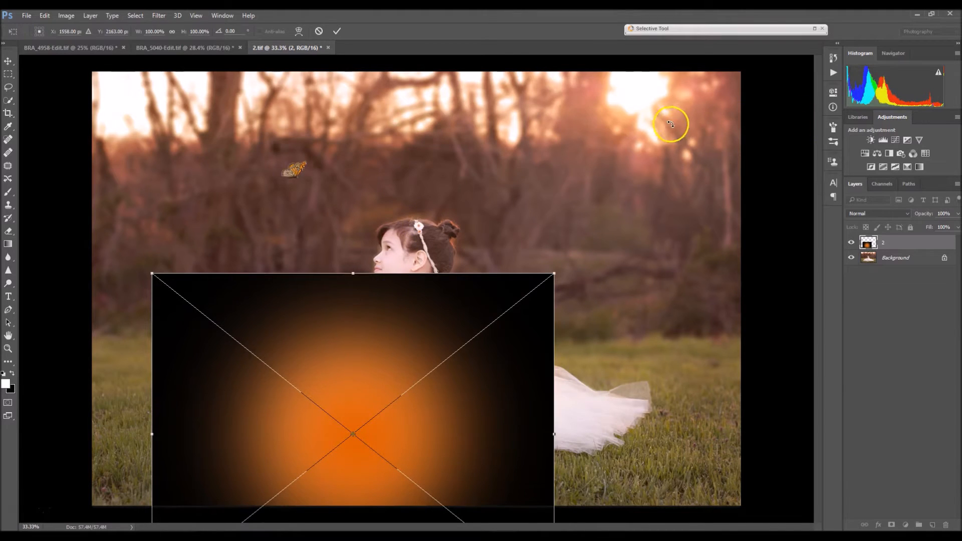
mouse_move(469, 258)
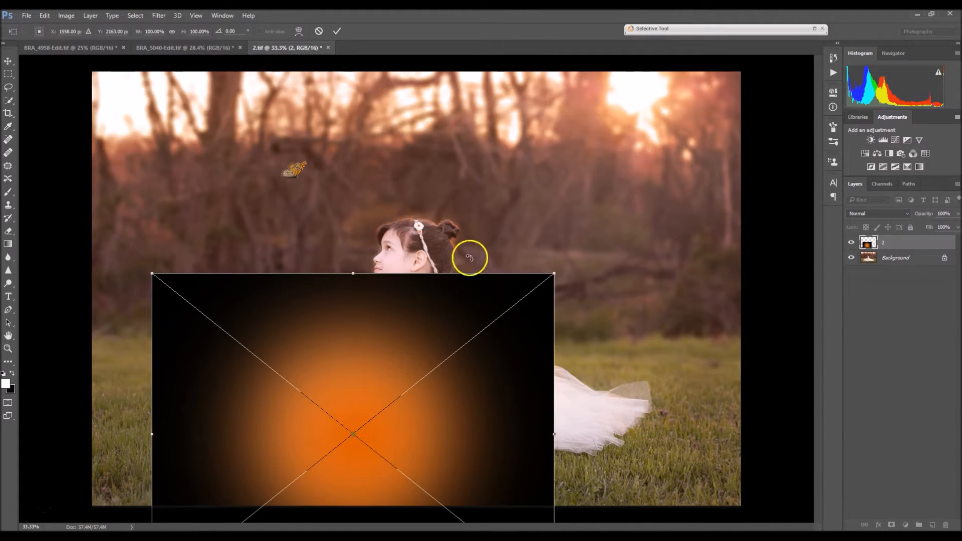
mouse_move(440, 220)
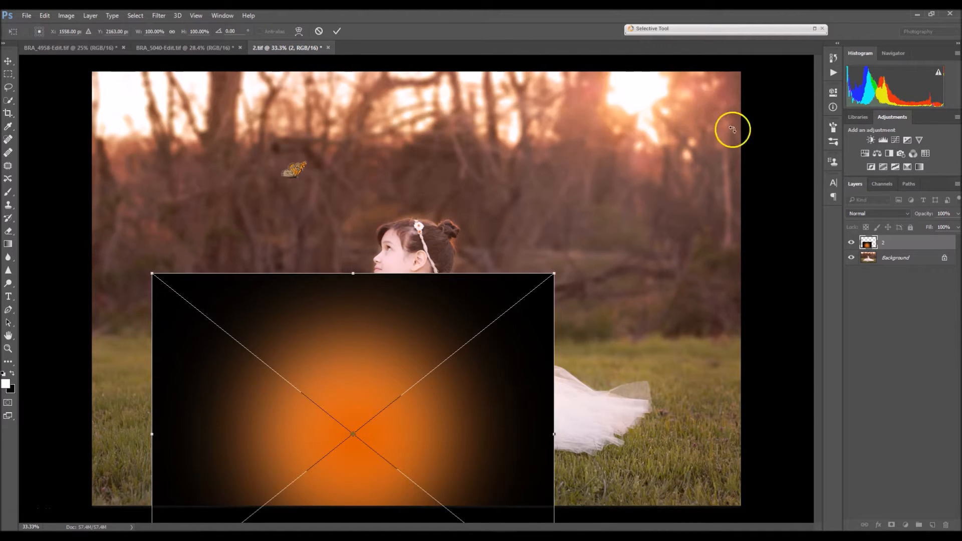
mouse_move(663, 98)
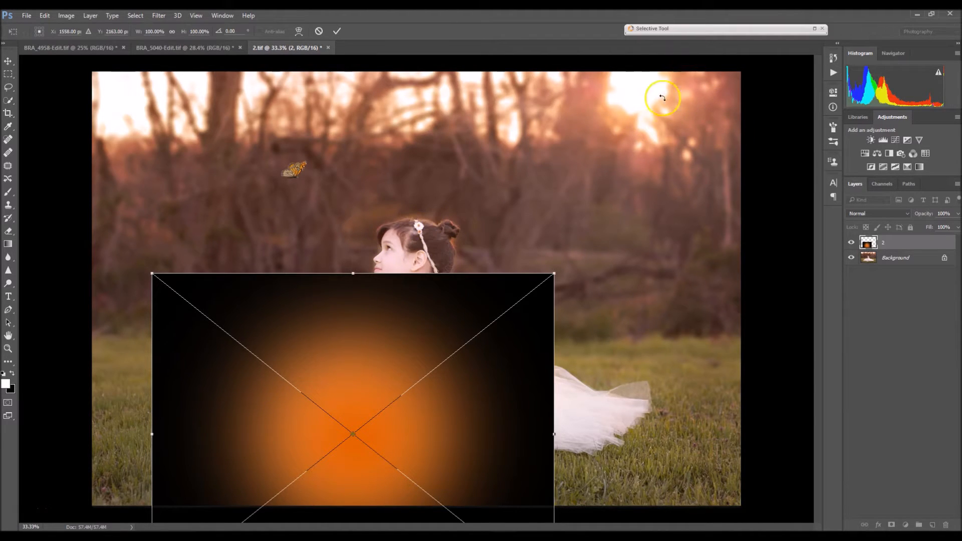
mouse_move(637, 138)
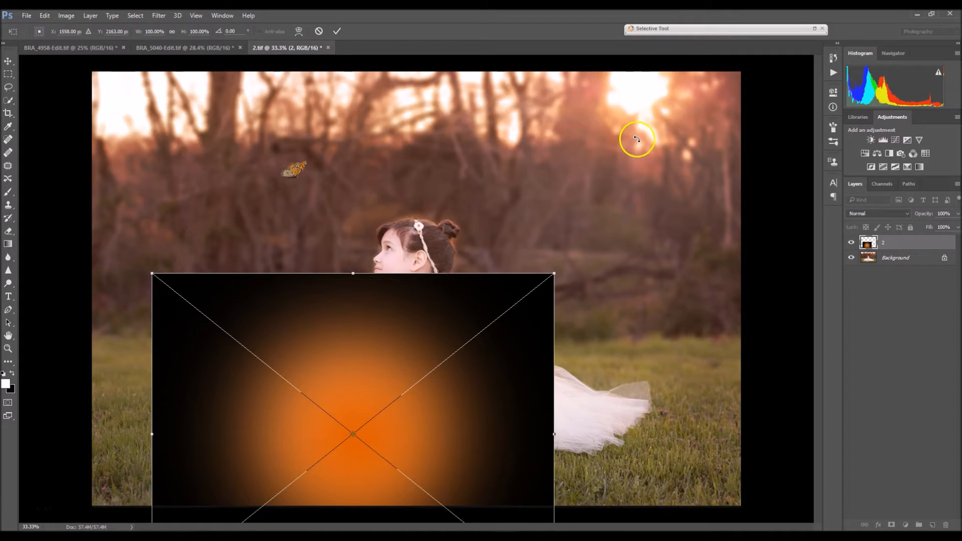
mouse_move(353, 371)
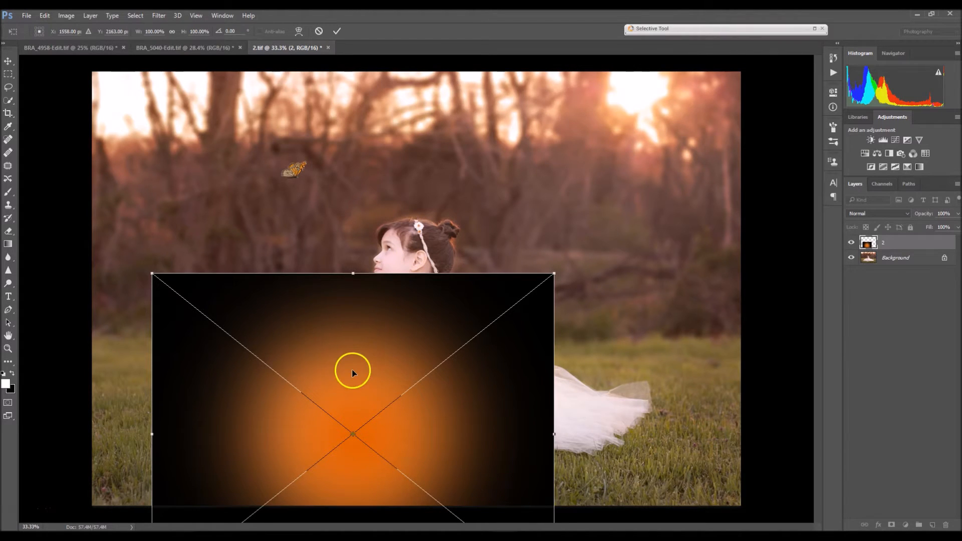
left_click_drag(353, 373, 617, 234)
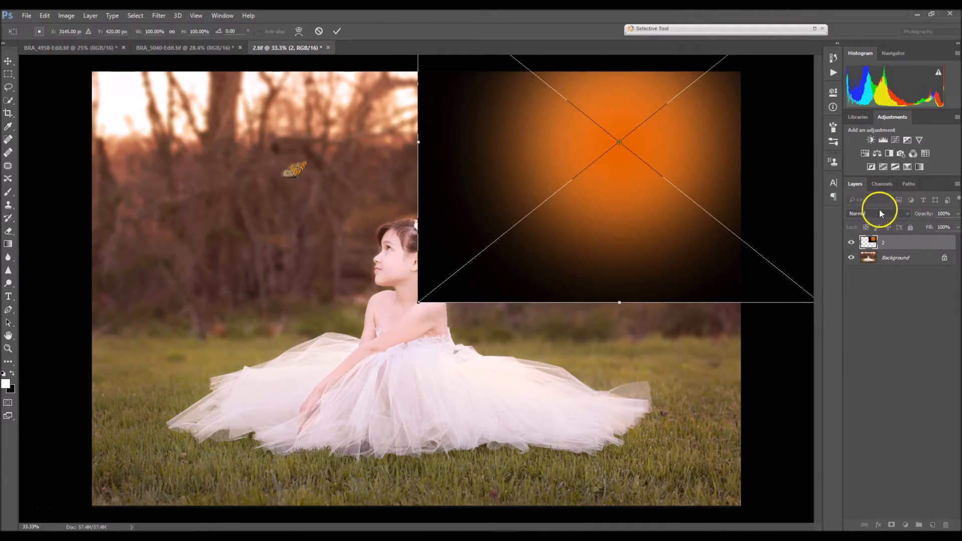
Step: Blend the flare layer in Screen mode so its black background disappears
left_click(880, 213)
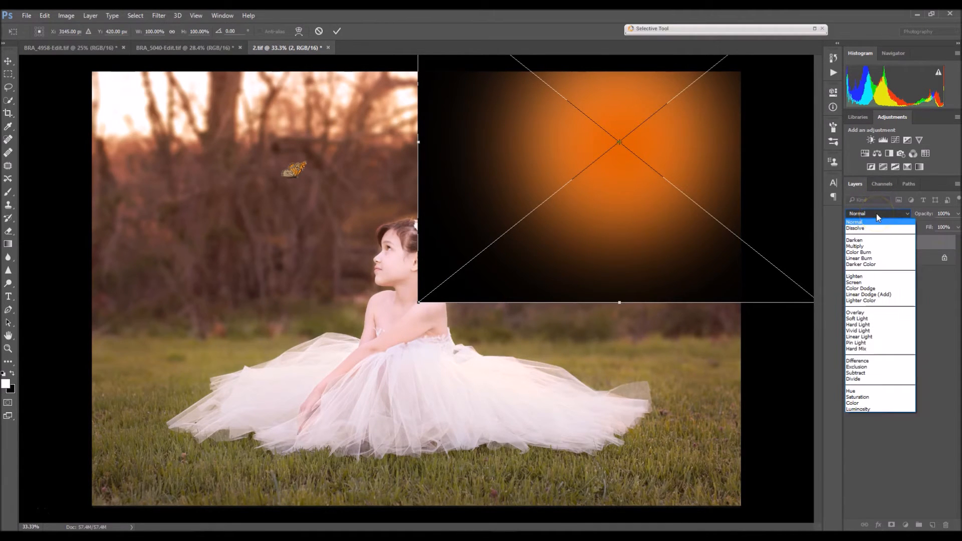
left_click(854, 282)
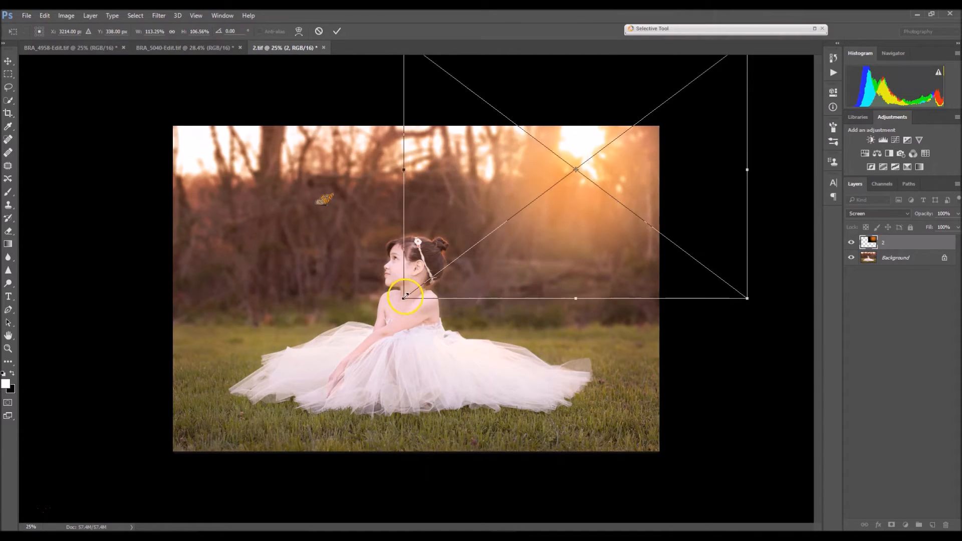
Step: Enlarge the flare over the bright sunlit treetops in the upper right
left_click_drag(405, 297, 385, 309)
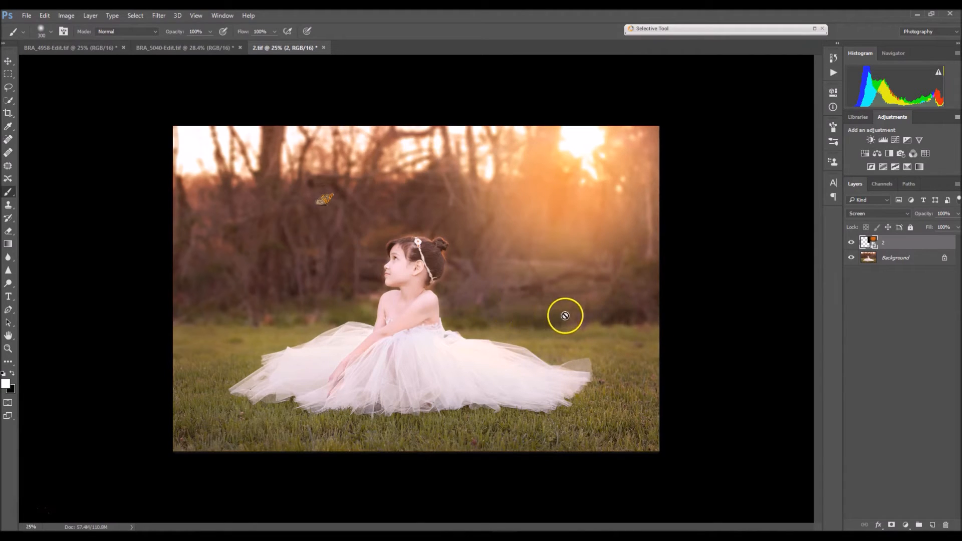
mouse_move(668, 318)
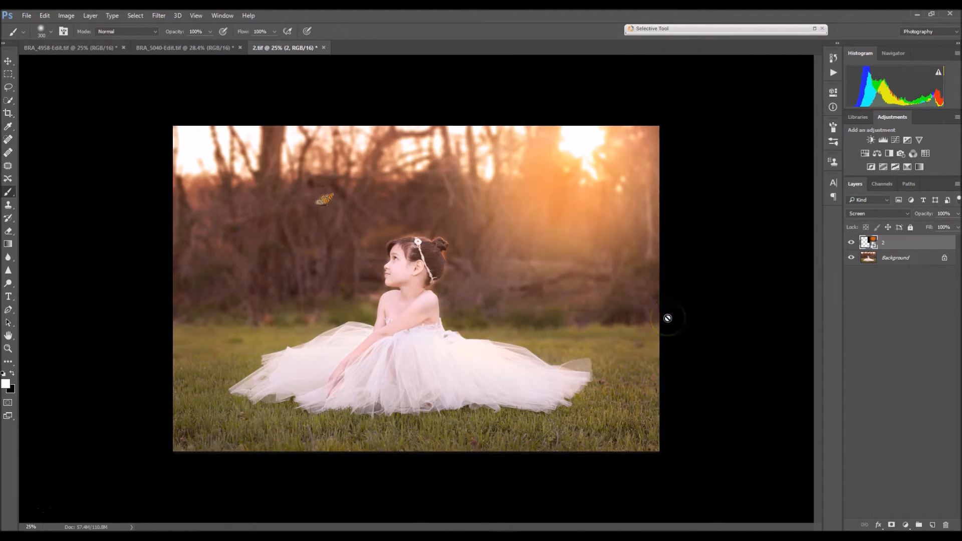
mouse_move(761, 301)
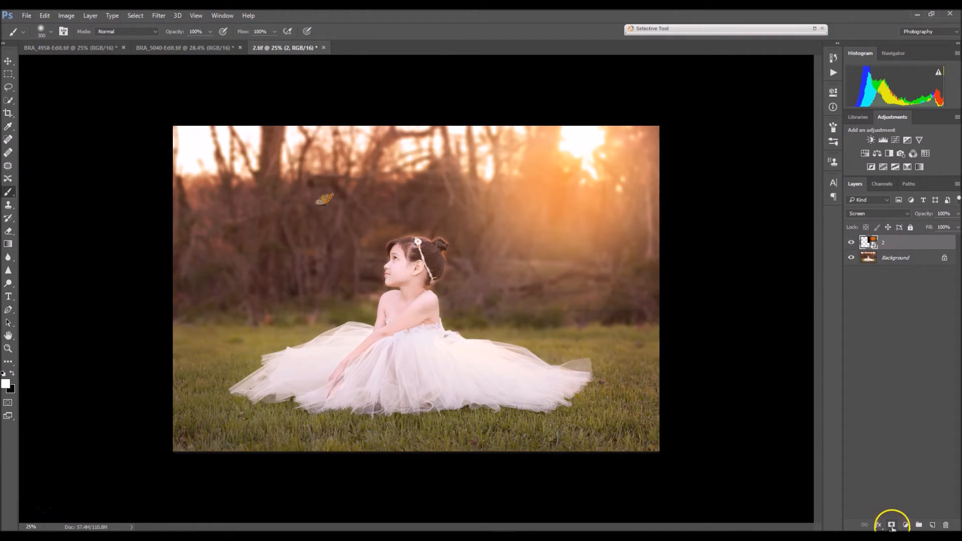
Step: Mask the flare layer and paint the glow away over the girl and grass with a black brush
left_click(891, 525)
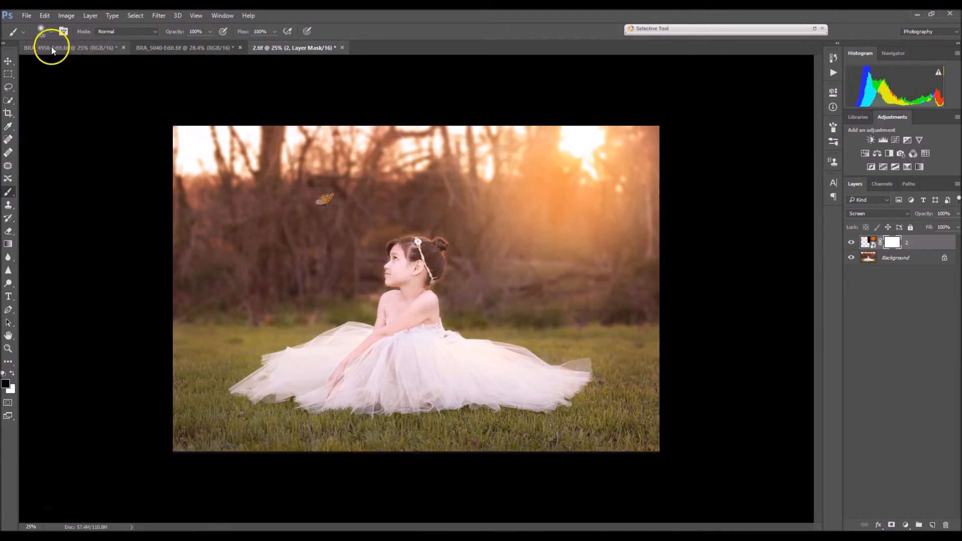
left_click(56, 31)
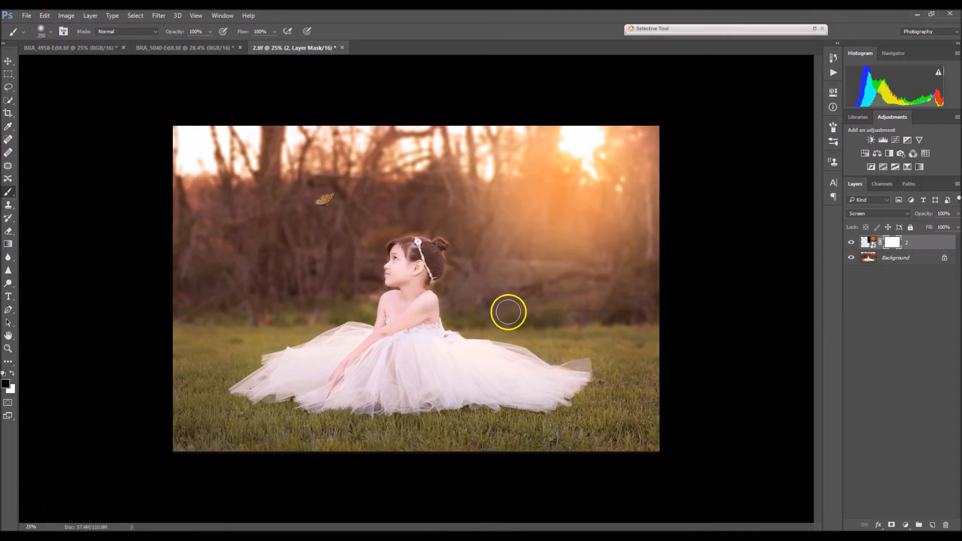
left_click_drag(508, 313, 648, 318)
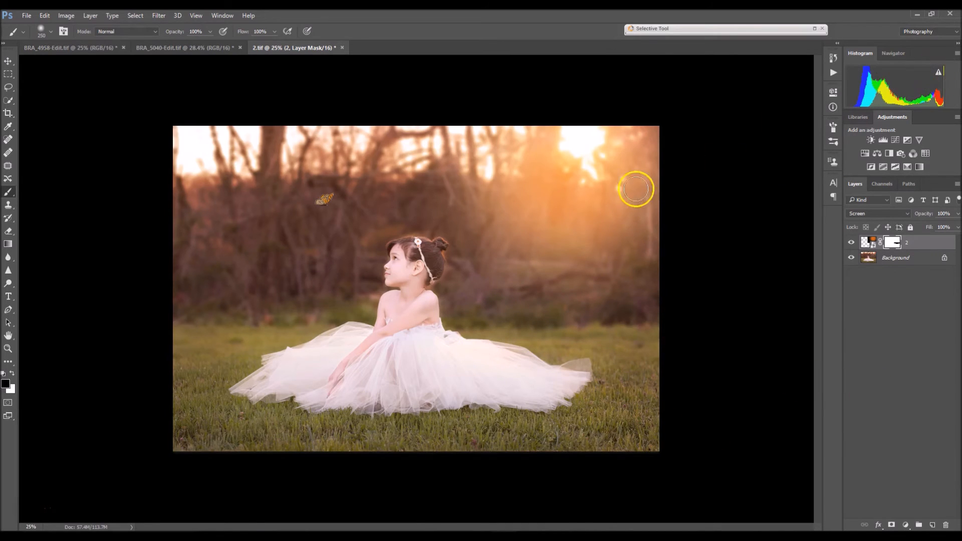
mouse_move(658, 205)
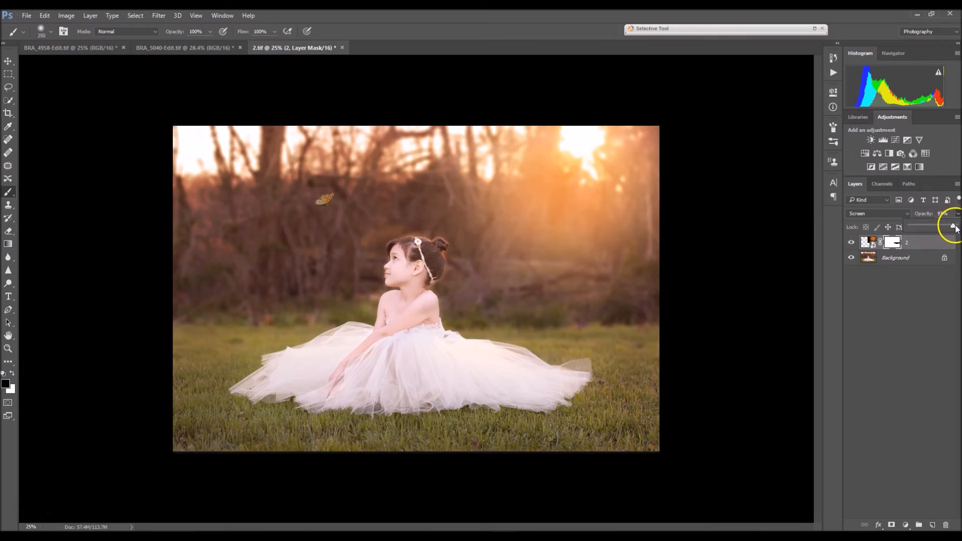
Step: Soften the flare layer to 52% opacity and bring up the Background layer's context menu
left_click_drag(953, 227, 934, 227)
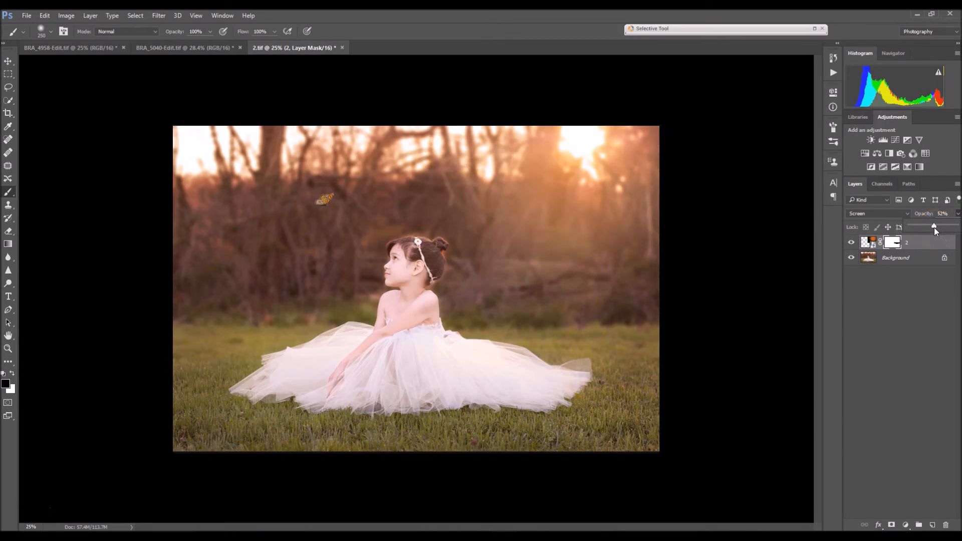
left_click_drag(933, 228, 939, 227)
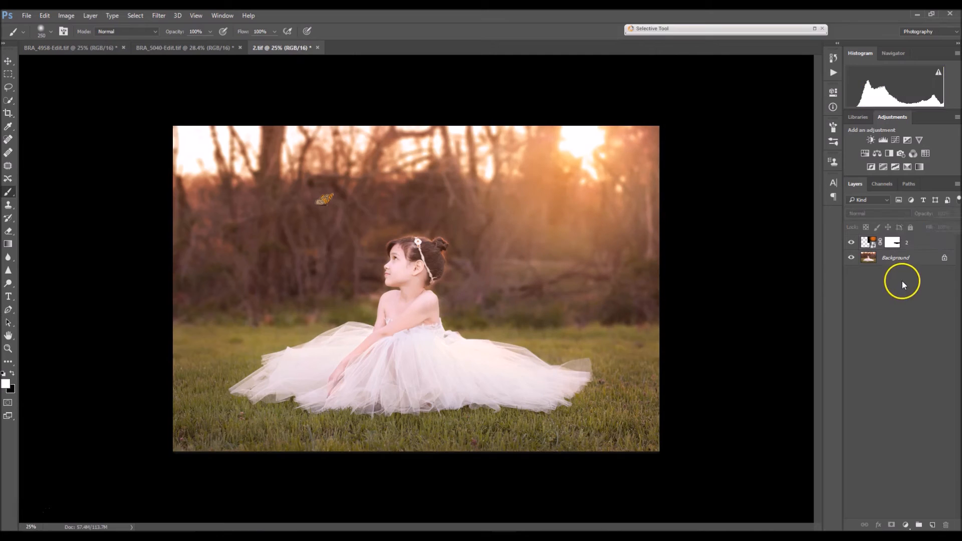
right_click(896, 257)
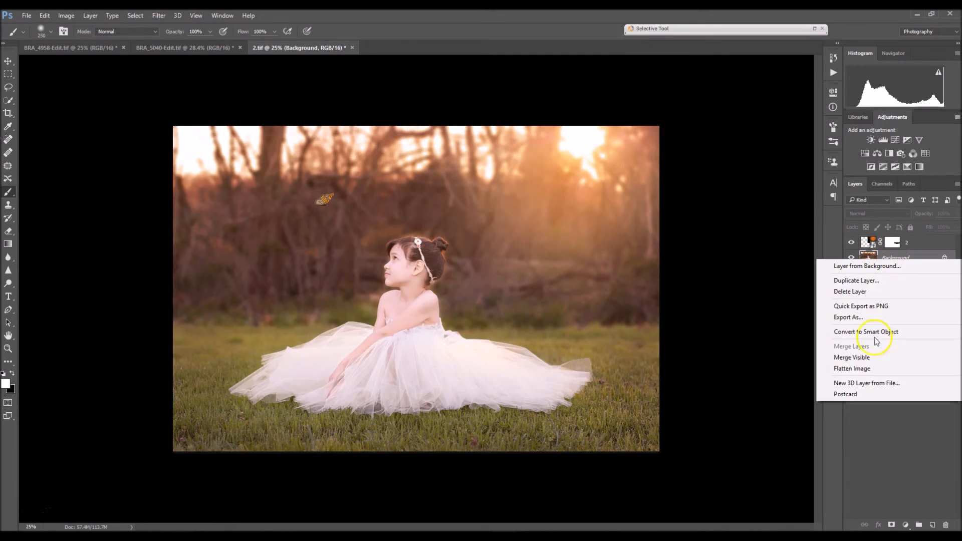